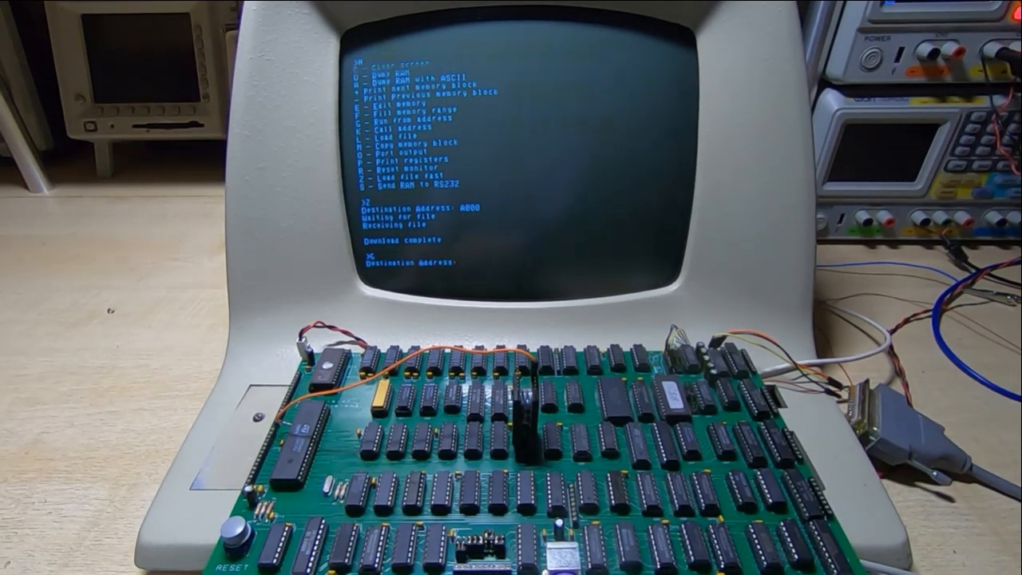
{"action": "type", "text": "A"}
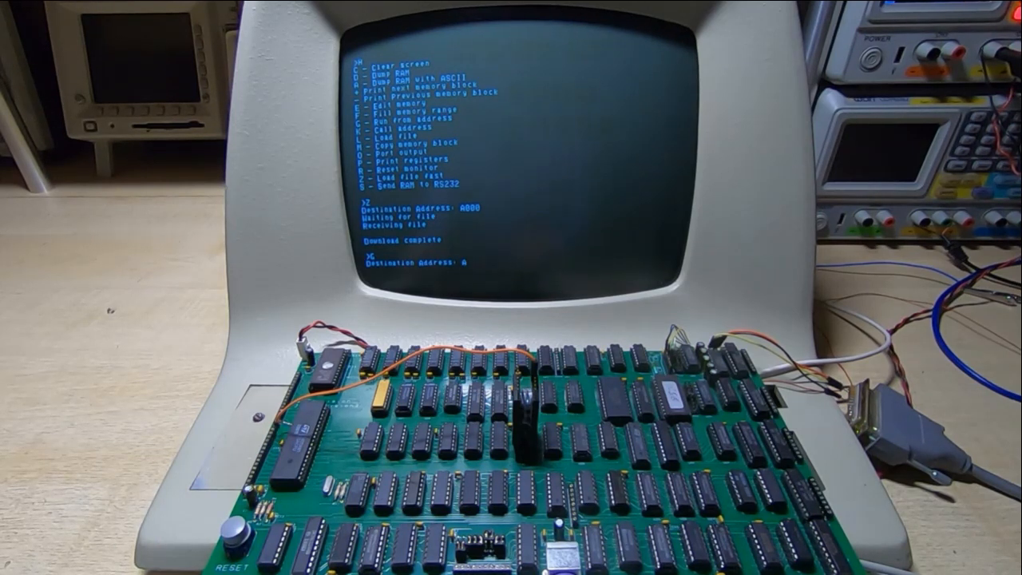